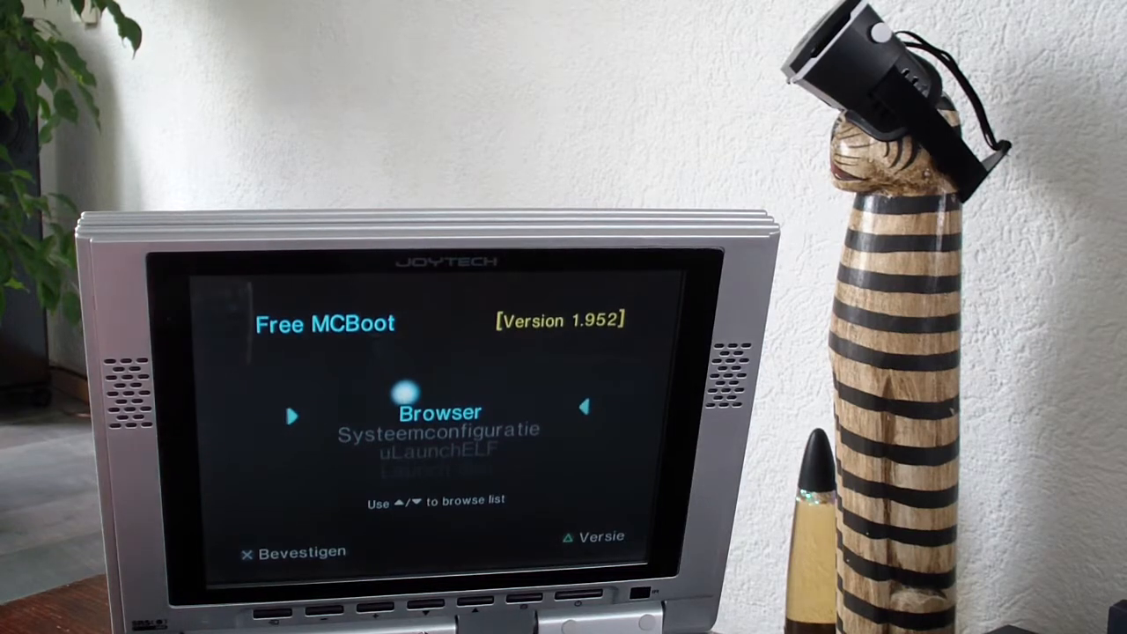
- Select uLaunchELF in the Free McBoot 1.952 boot menu and launch it
{"action": "key", "text": "down"}
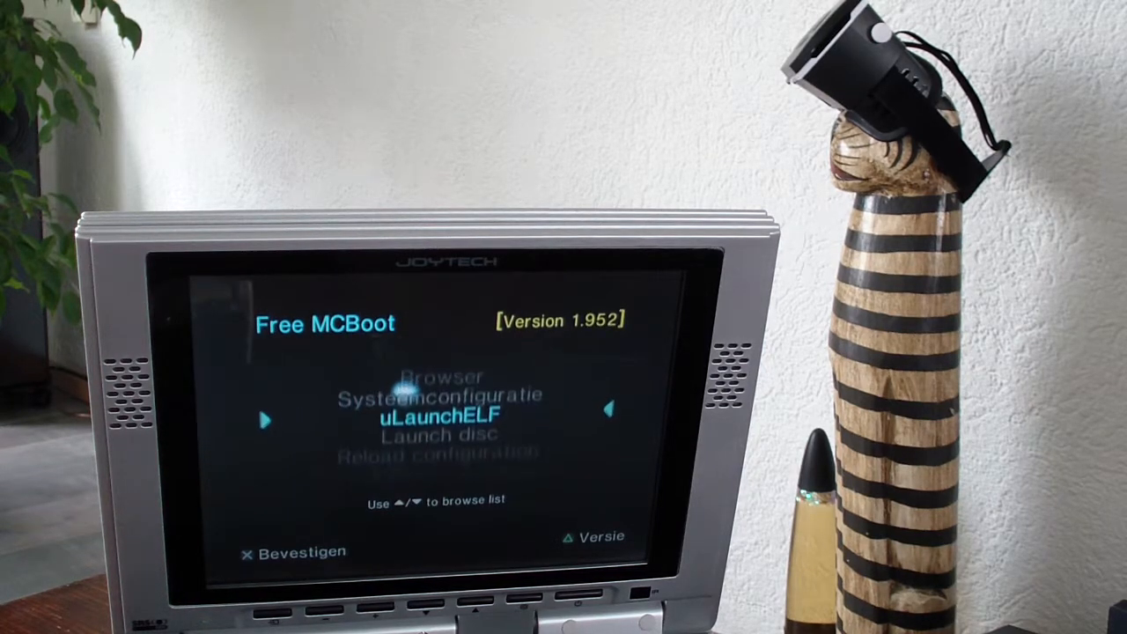
{"action": "key", "text": "up"}
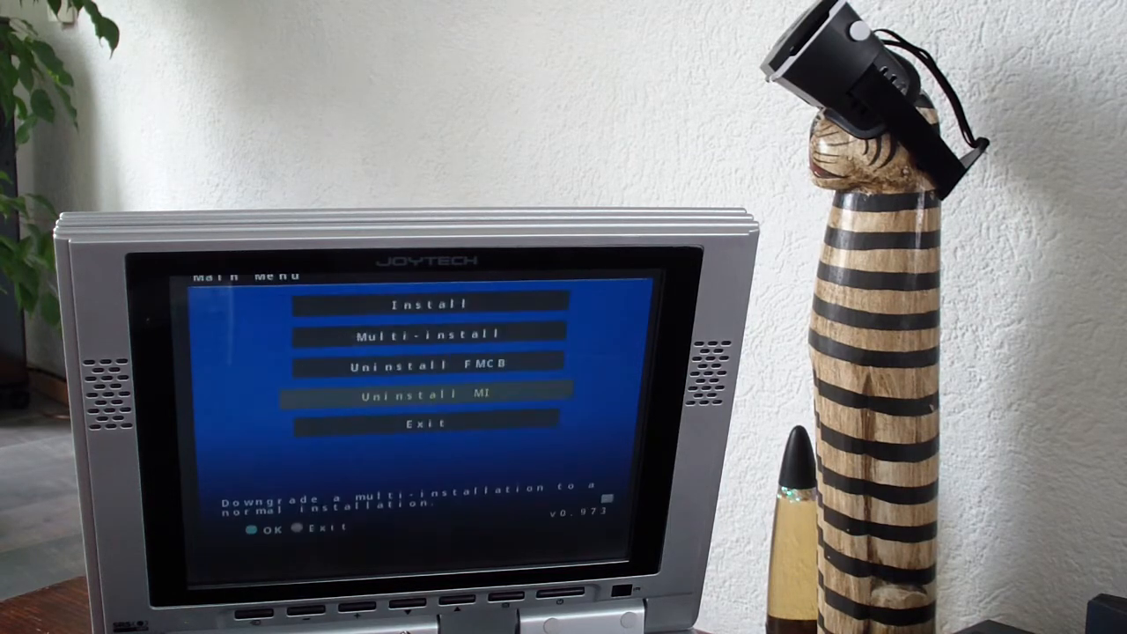
- Choose the single-console install and start installing Free McBoot
{"action": "key", "text": "Up"}
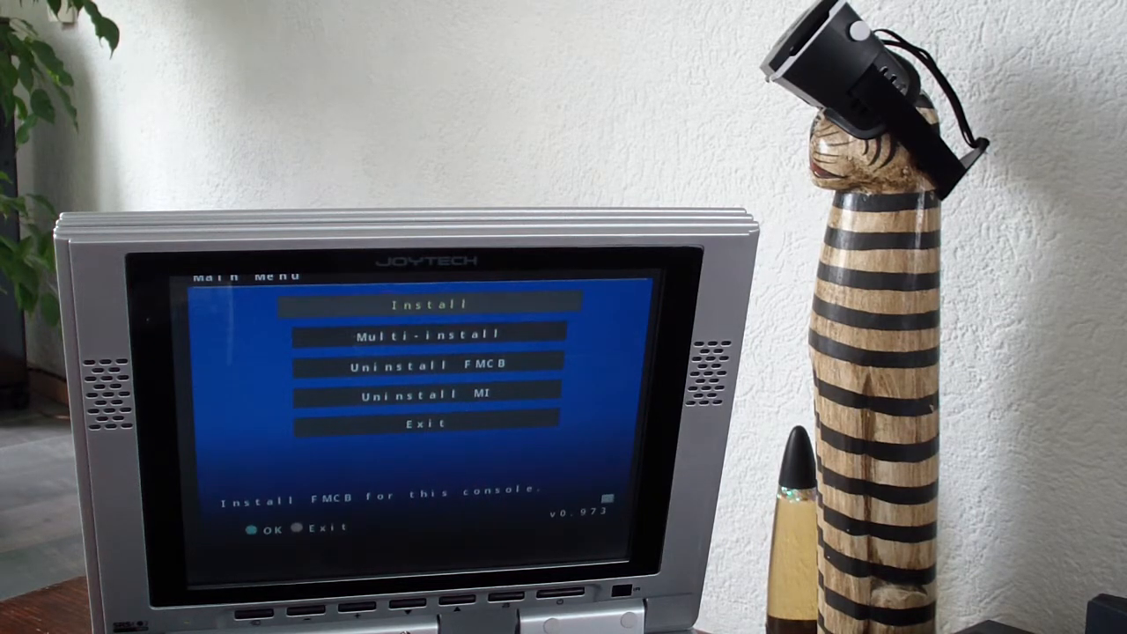
{"action": "key", "text": "down"}
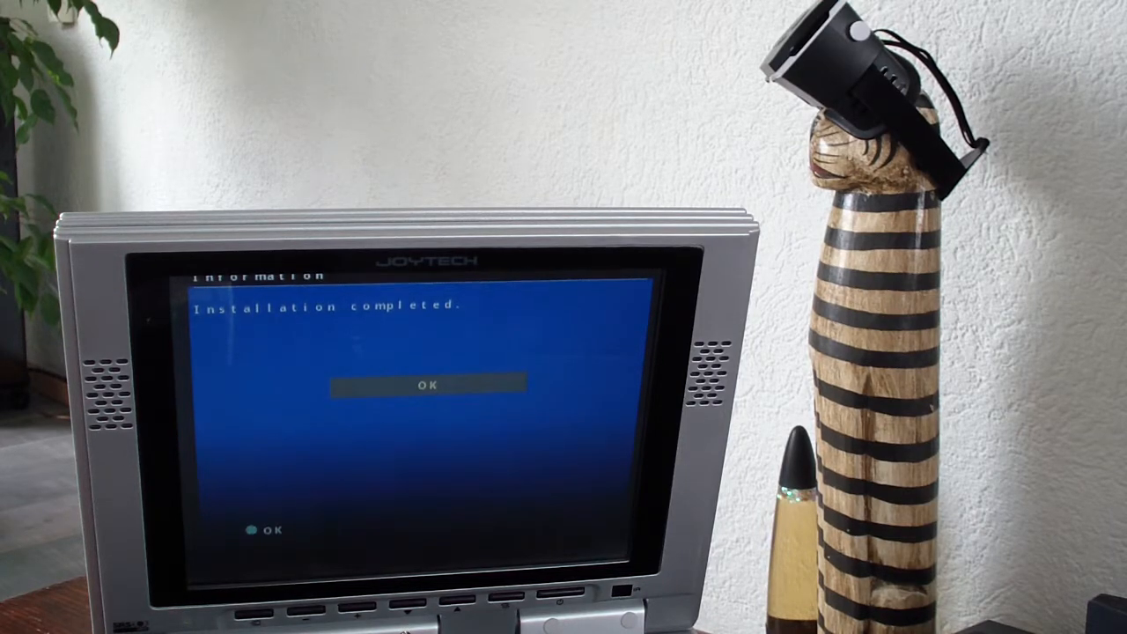
- Acknowledge 'Installation completed' and boot into the Free McBoot 1.953 menu
{"action": "left_click", "coordinate": [428, 384]}
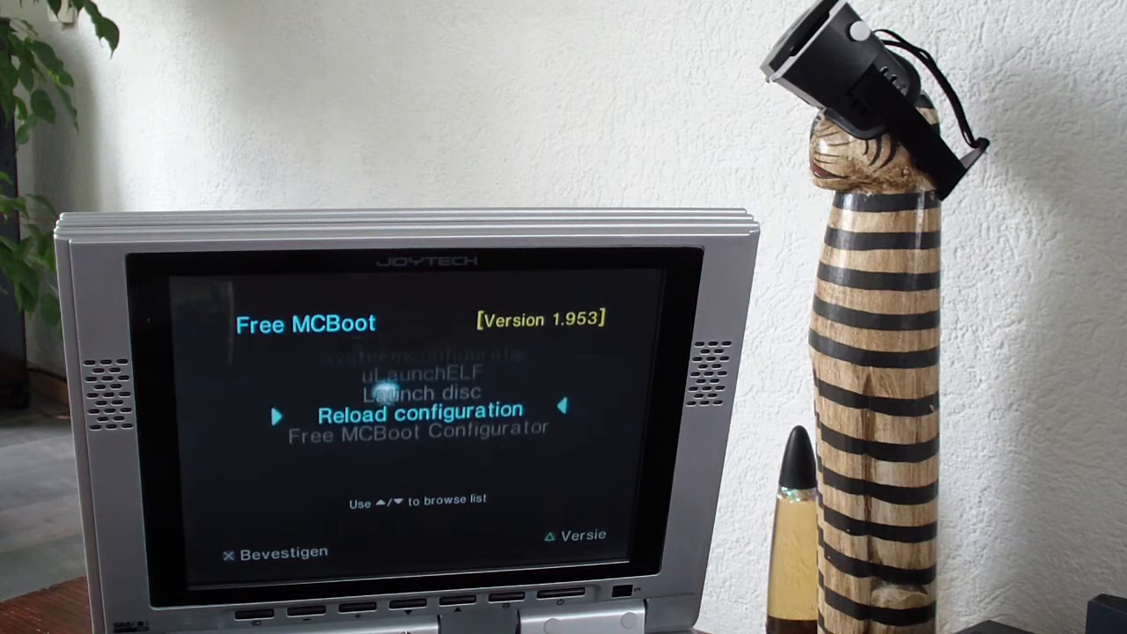
- Select uLaunchELF in the Free McBoot 1.953 menu and start it
{"action": "key", "text": "down"}
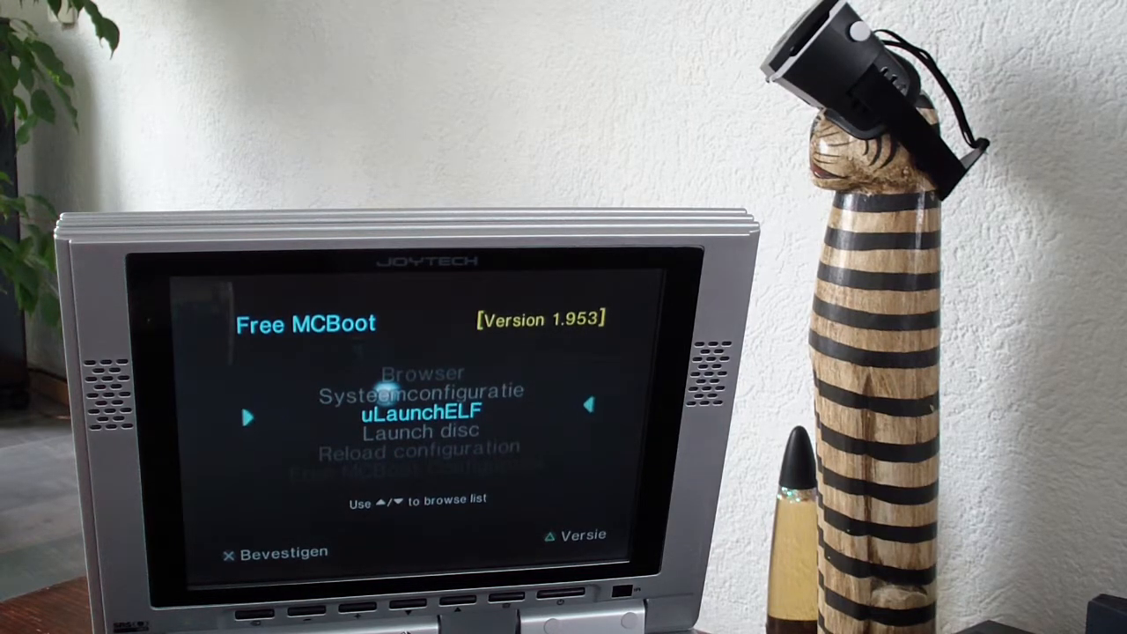
{"action": "key", "text": "Down"}
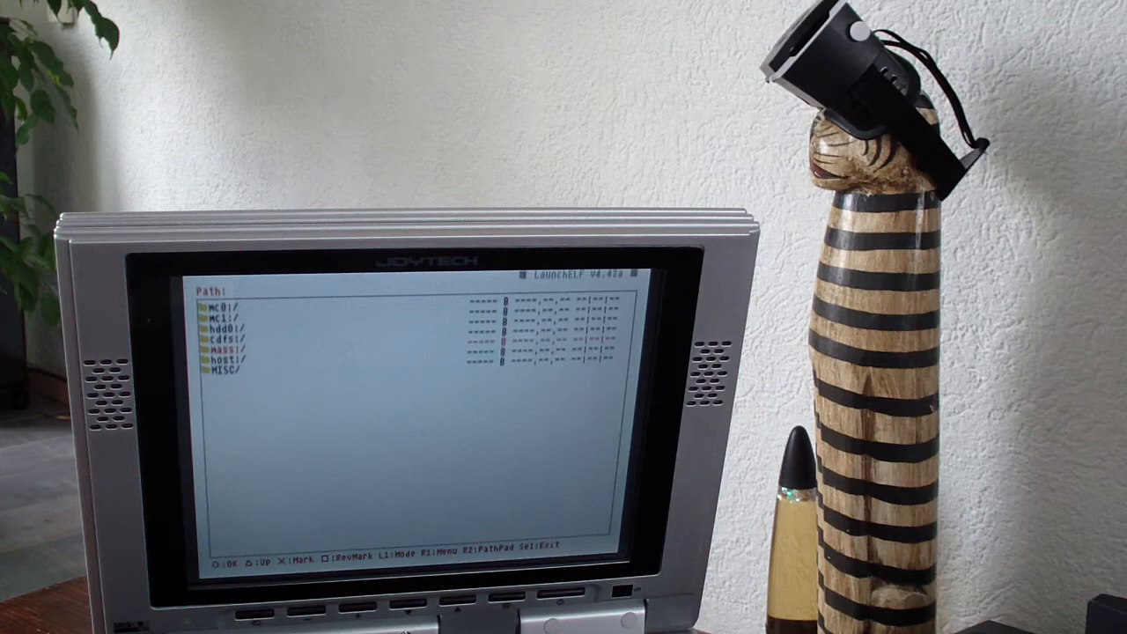
- Browse to mc0:/APPS/ and paste the copied file there
{"action": "left_click", "coordinate": [224, 351]}
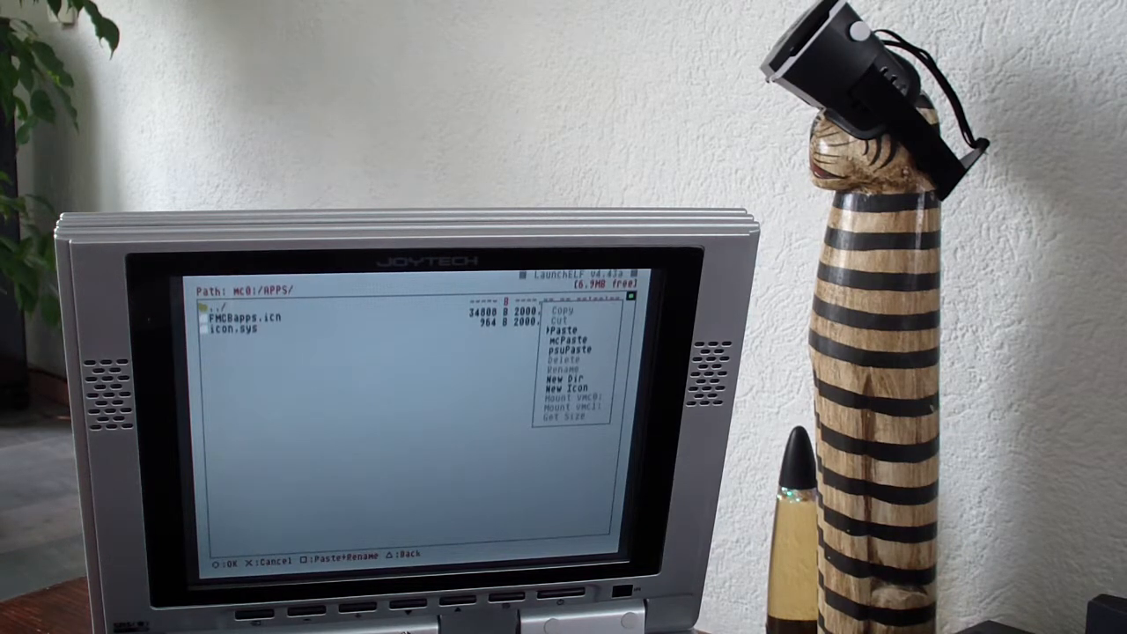
{"action": "left_click", "coordinate": [557, 335]}
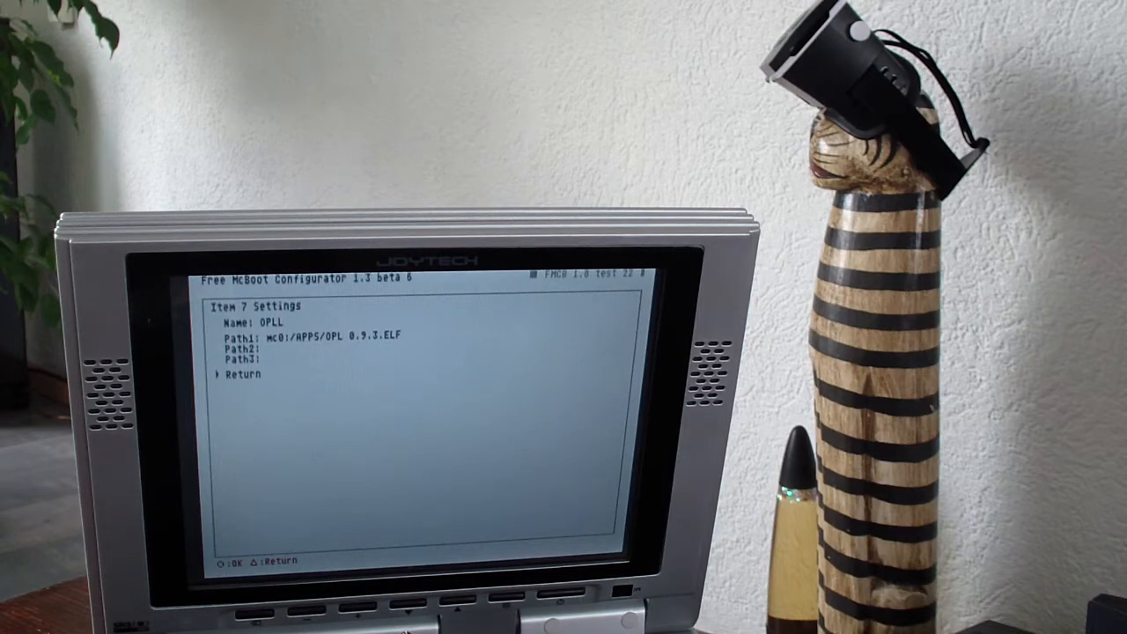
- Finish editing item 7 and return to the Free McBoot Settings list
{"action": "key", "text": "Triangle"}
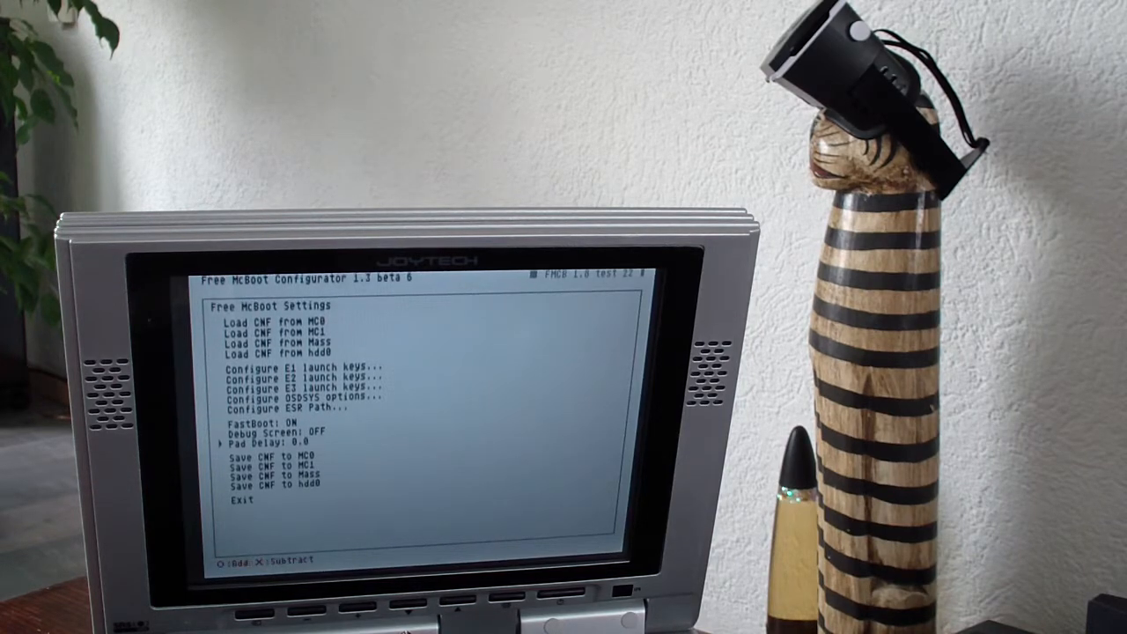
- Write FREEMCB.CNF to memory card 0 and exit the configurator
{"action": "key", "text": "Down"}
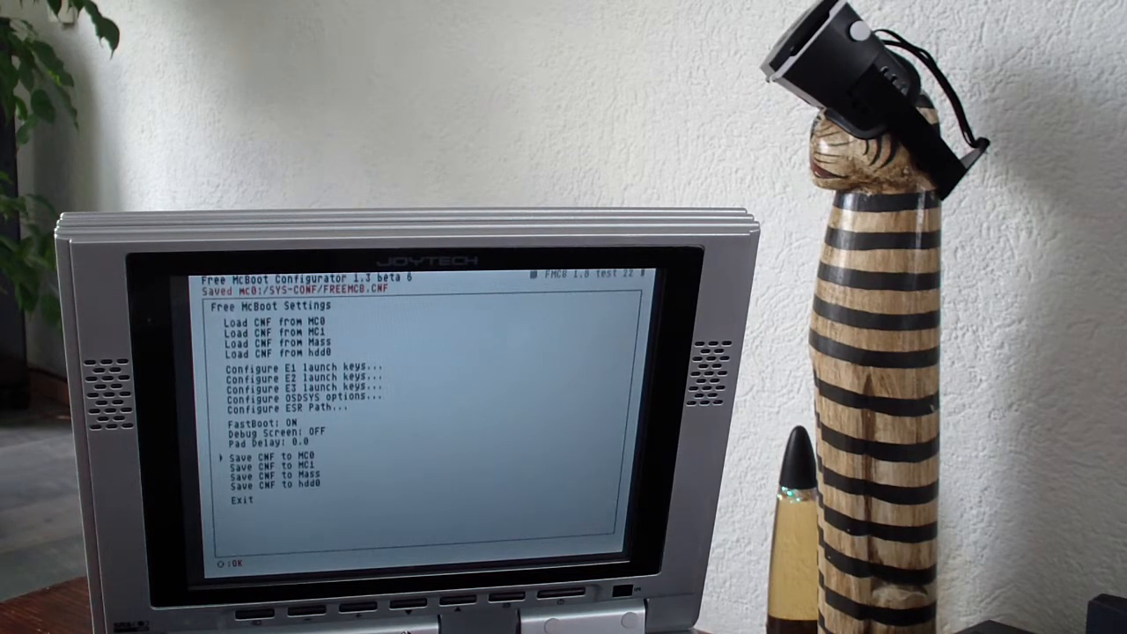
{"action": "key", "text": "down"}
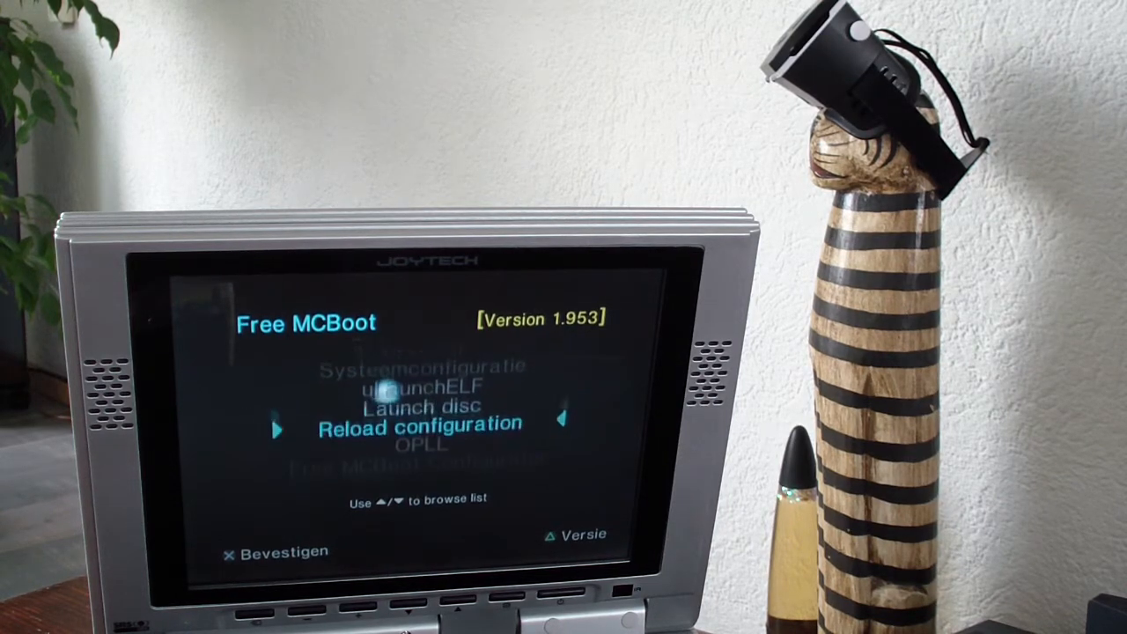
{"action": "key", "text": "Down"}
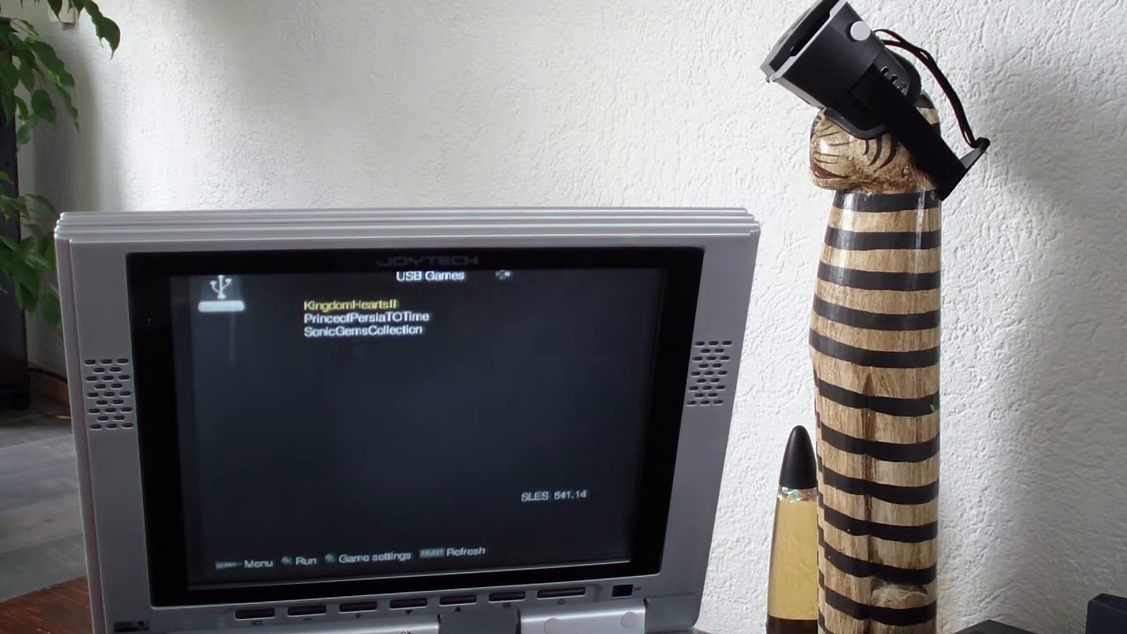
- Move down the USB Games list to Prince of Persia (SLES 519.18)
{"action": "key", "text": "down"}
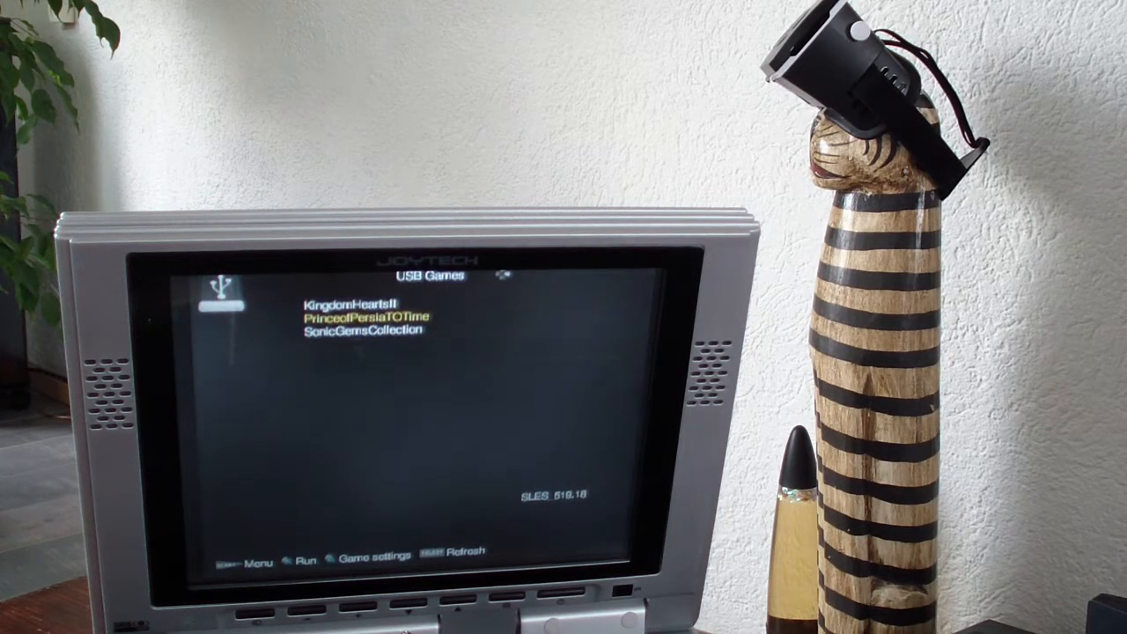